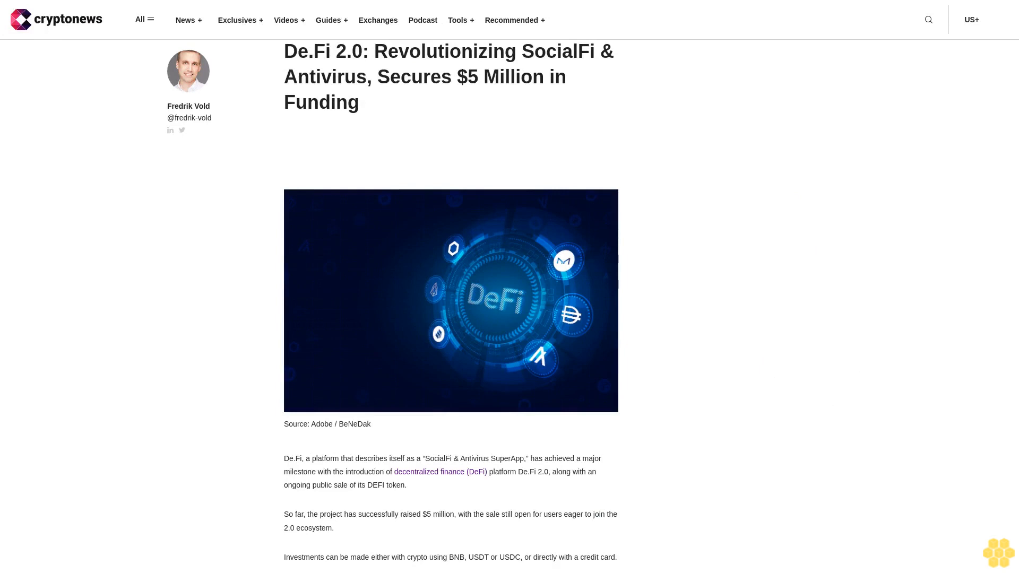
{"action": "scroll", "scroll_direction": "down", "scroll_amount": 3}
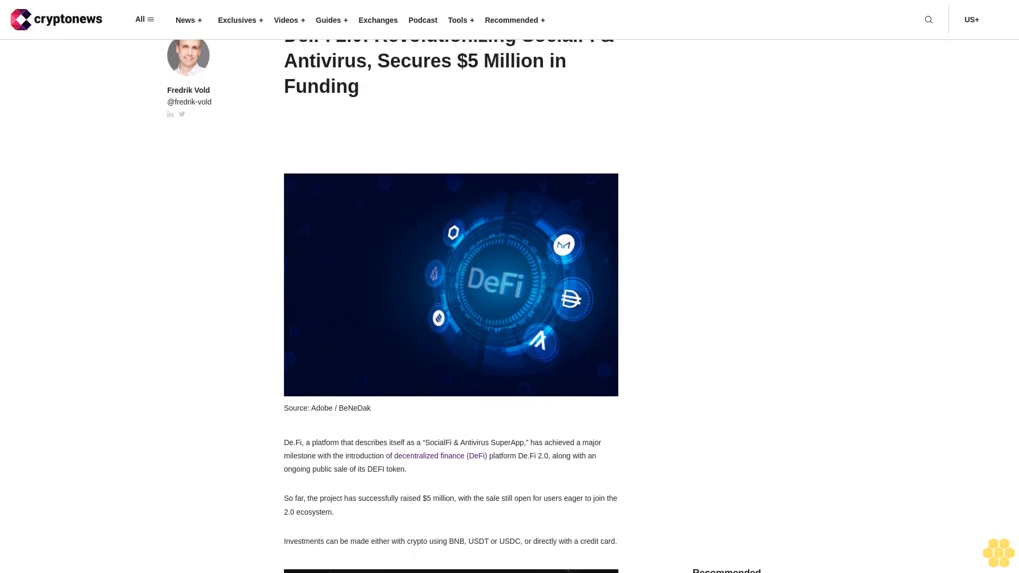
{"action": "scroll", "scroll_direction": "down", "scroll_amount": 3}
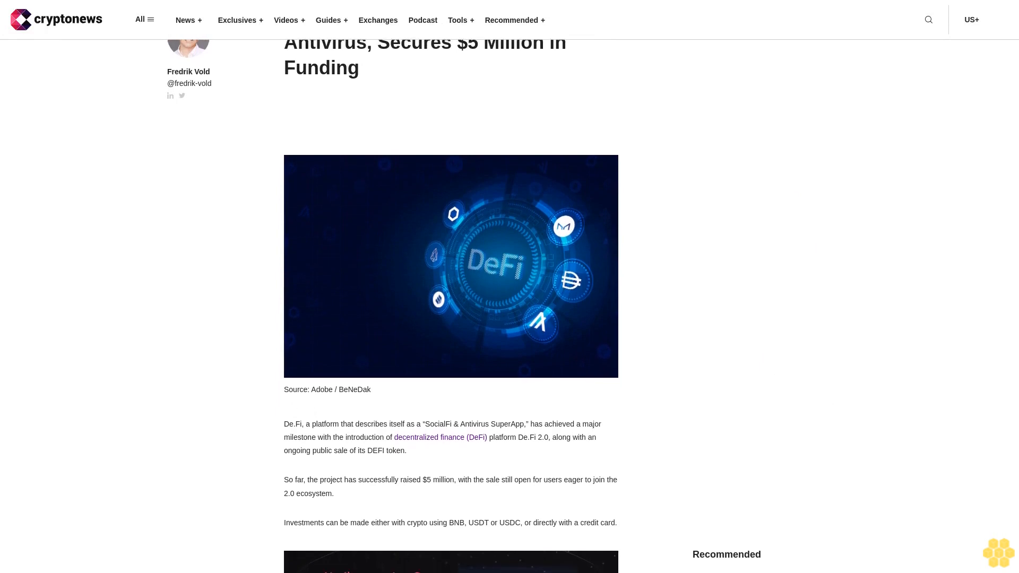
{"action": "scroll", "scroll_direction": "down", "scroll_amount": 3}
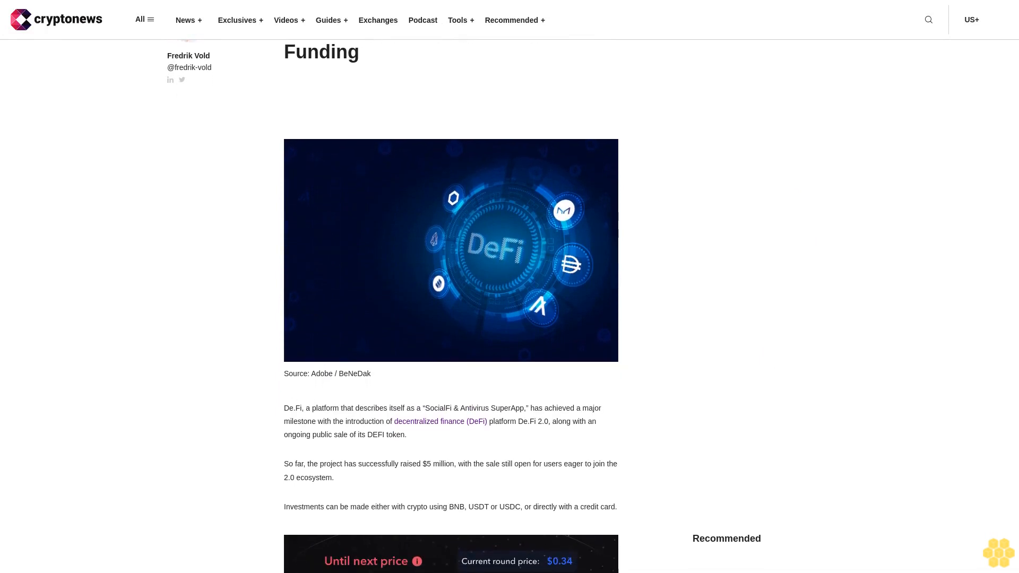
{"action": "scroll", "scroll_direction": "down", "scroll_amount": 3}
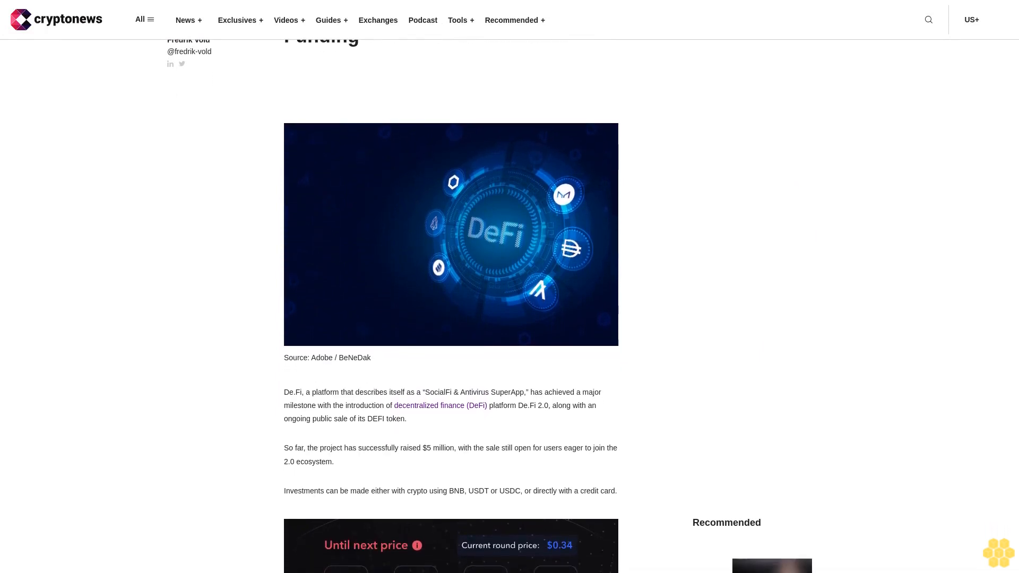
{"action": "scroll", "scroll_direction": "down", "scroll_amount": 3}
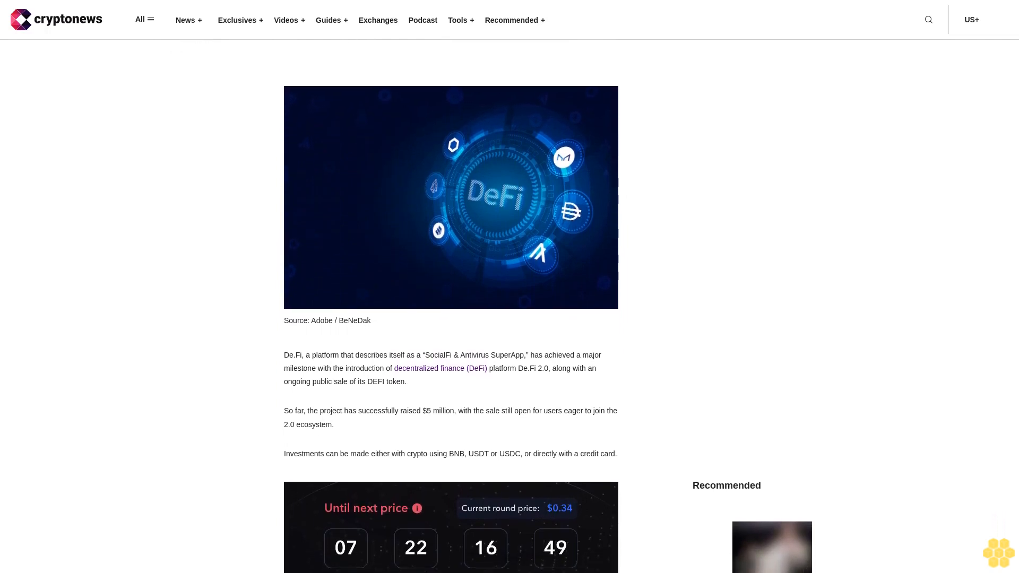
{"action": "scroll", "scroll_direction": "down", "scroll_amount": 3}
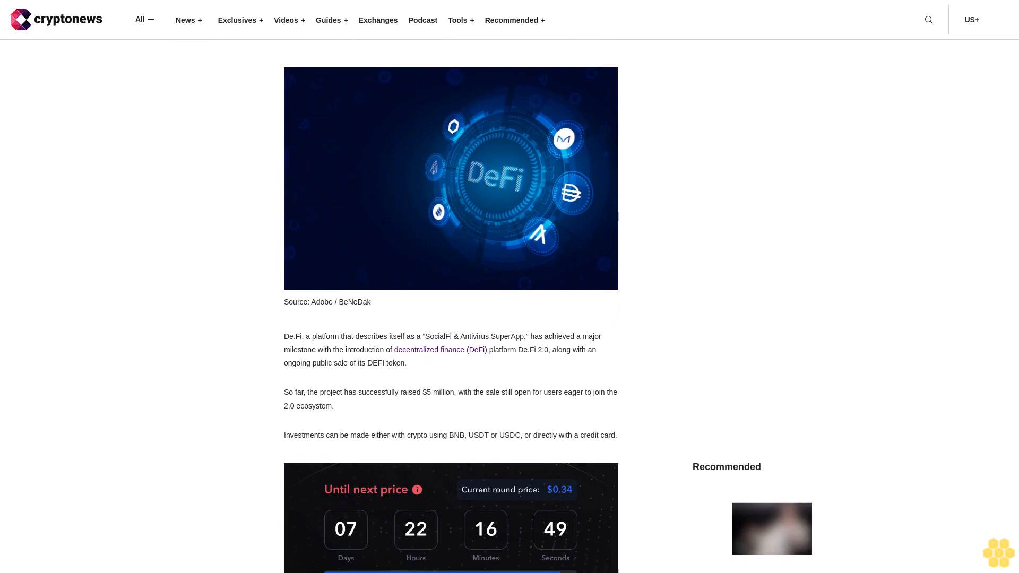
{"action": "scroll", "scroll_direction": "down", "scroll_amount": 3}
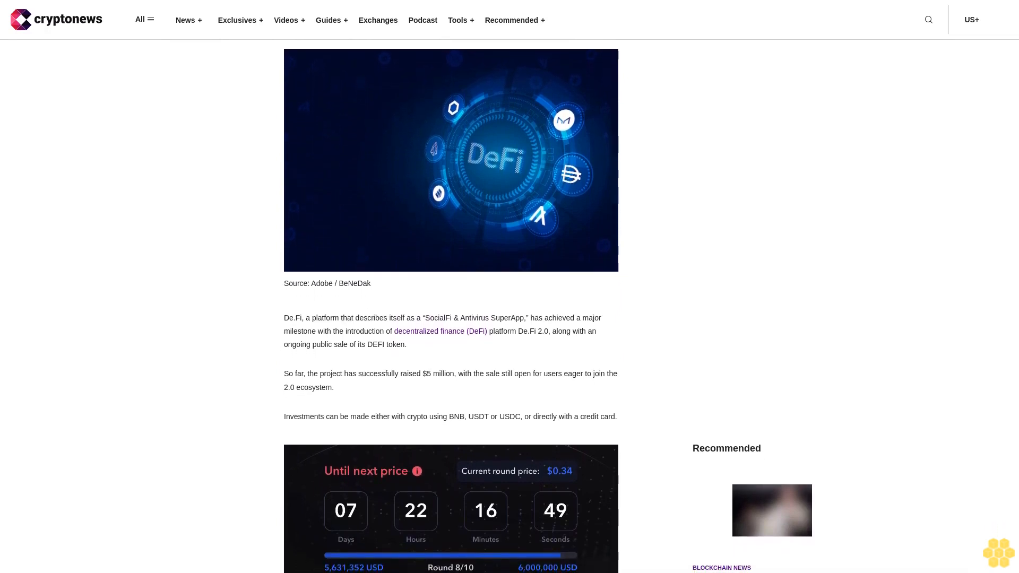
{"action": "scroll", "scroll_direction": "down", "scroll_amount": 3}
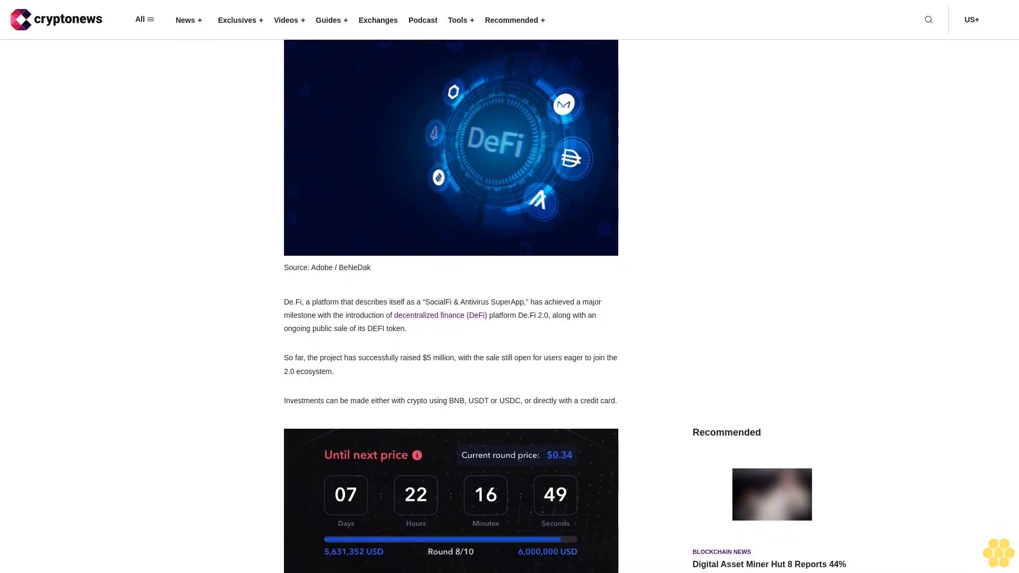
{"action": "scroll", "scroll_direction": "down", "scroll_amount": 3}
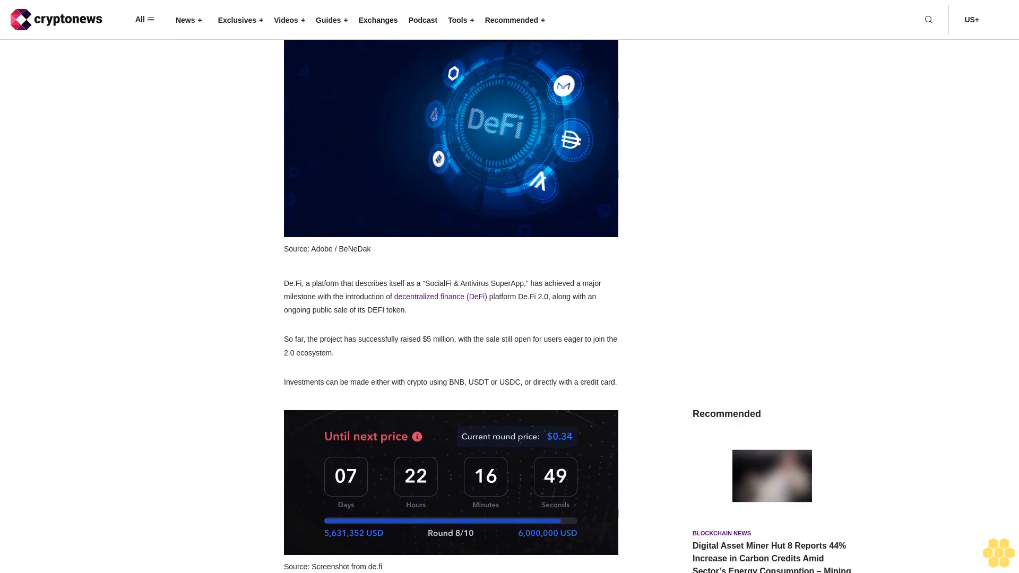
{"action": "scroll", "scroll_direction": "down", "scroll_amount": 3}
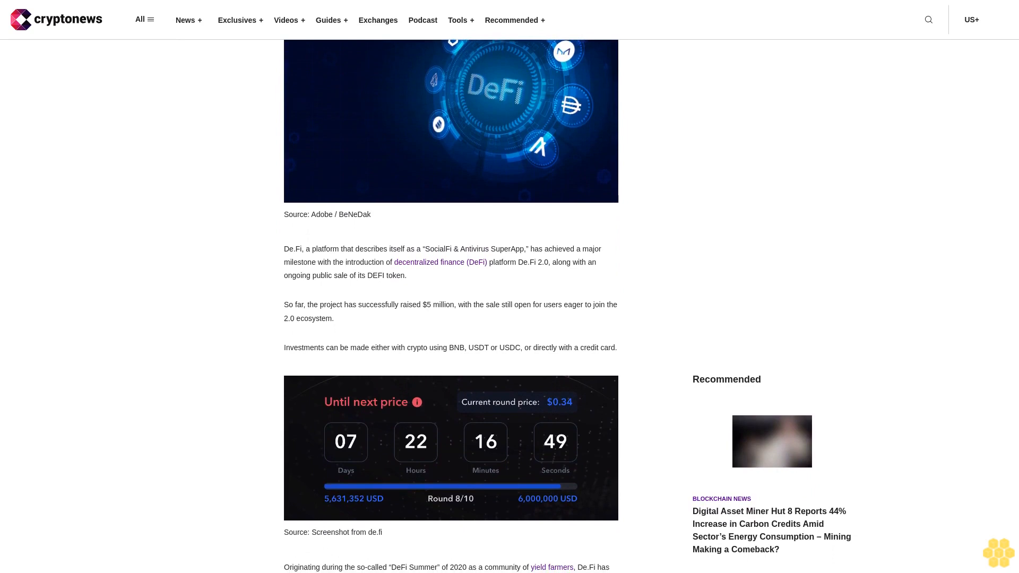
{"action": "scroll", "scroll_direction": "down", "scroll_amount": 3}
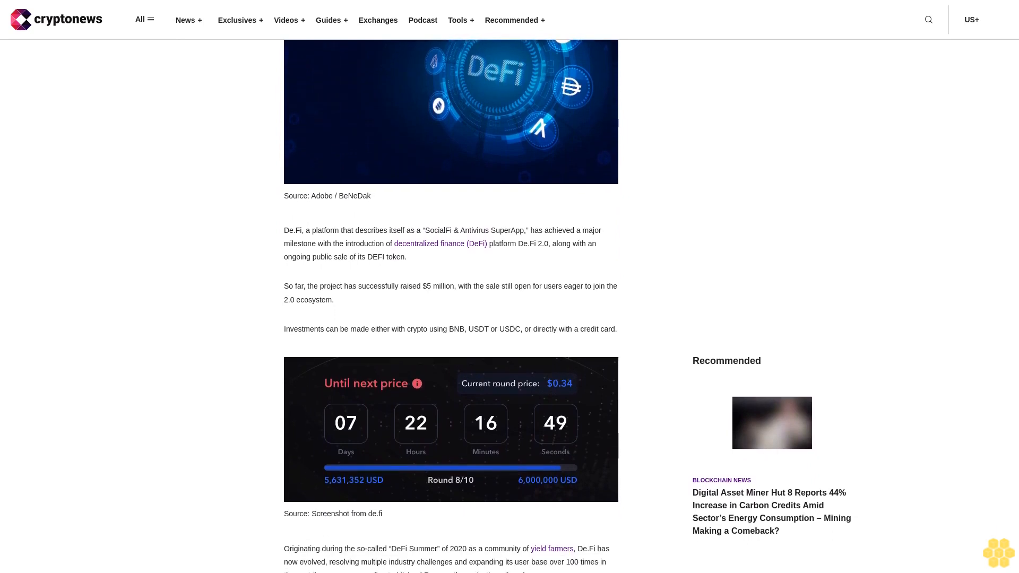
{"action": "scroll", "scroll_direction": "down", "scroll_amount": 3}
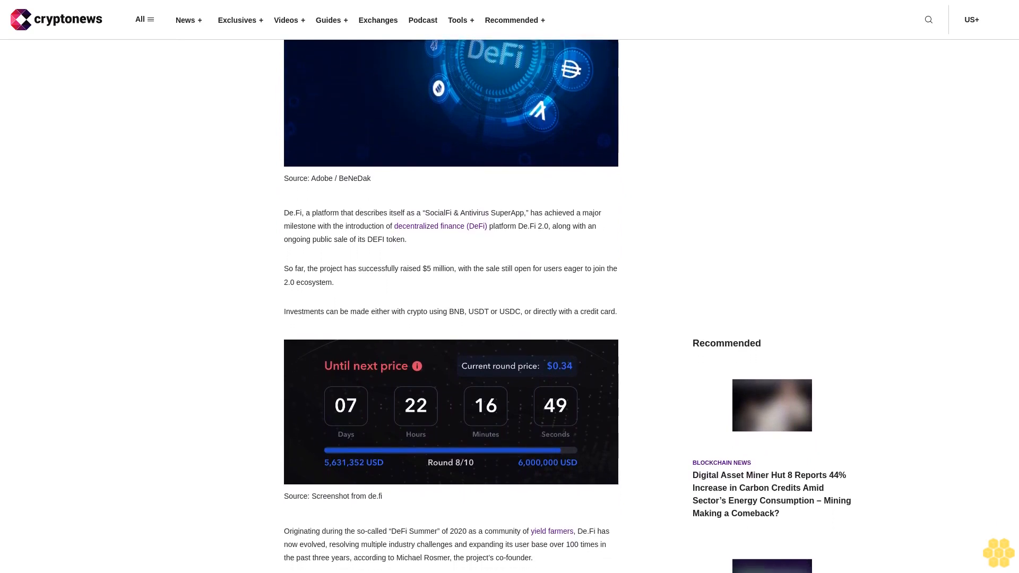
{"action": "scroll", "scroll_direction": "down", "scroll_amount": 3}
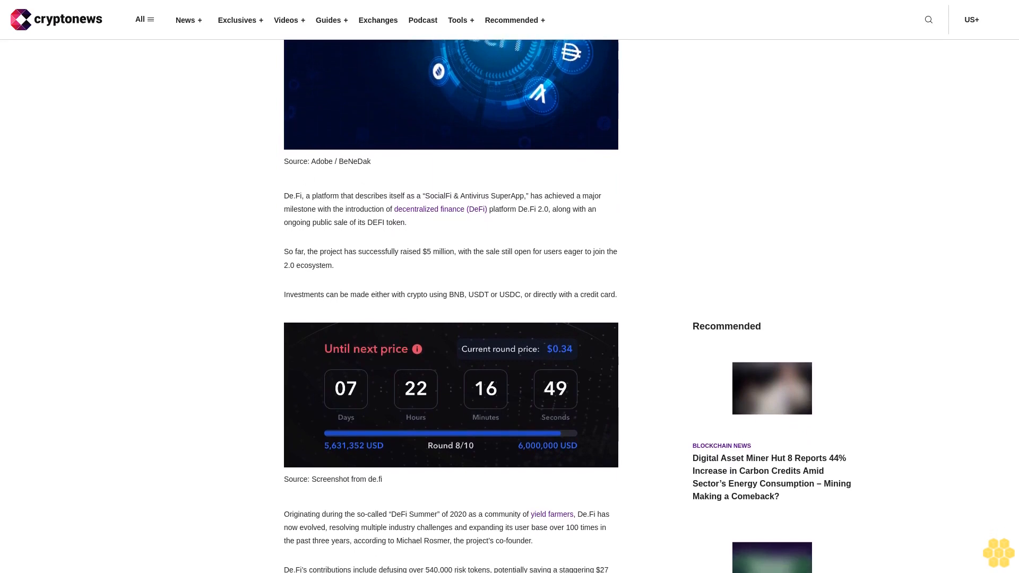
{"action": "scroll", "scroll_direction": "down", "scroll_amount": 3}
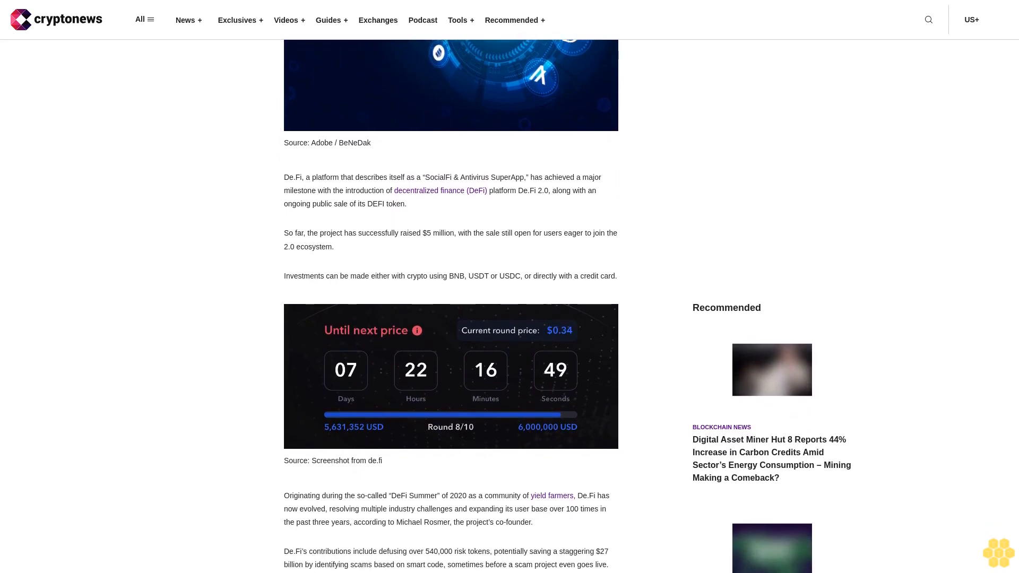
{"action": "scroll", "scroll_direction": "down", "scroll_amount": 3}
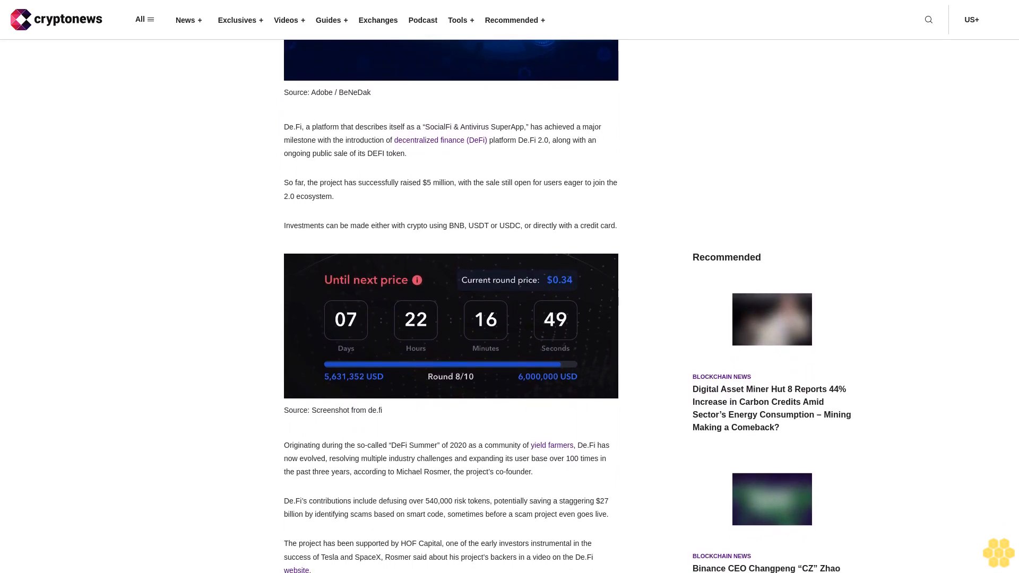
{"action": "scroll", "scroll_direction": "down", "scroll_amount": 3}
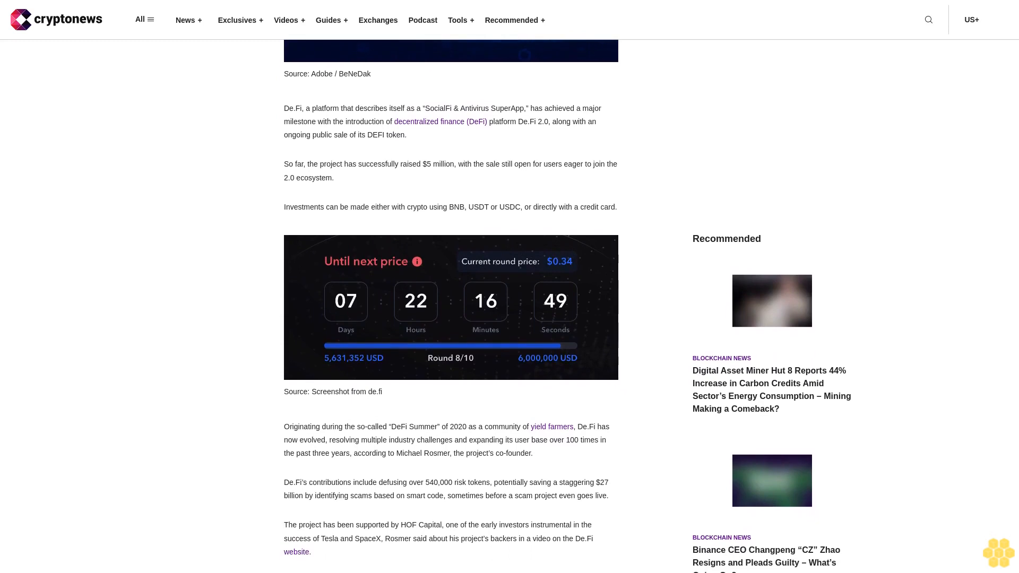
{"action": "scroll", "scroll_direction": "down", "scroll_amount": 3}
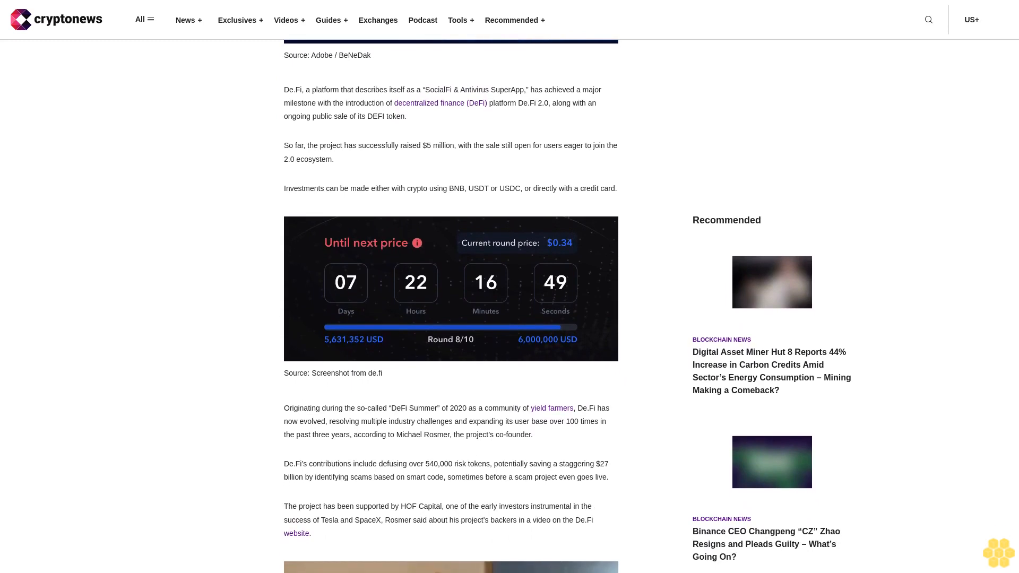
{"action": "scroll", "scroll_direction": "down", "scroll_amount": 3}
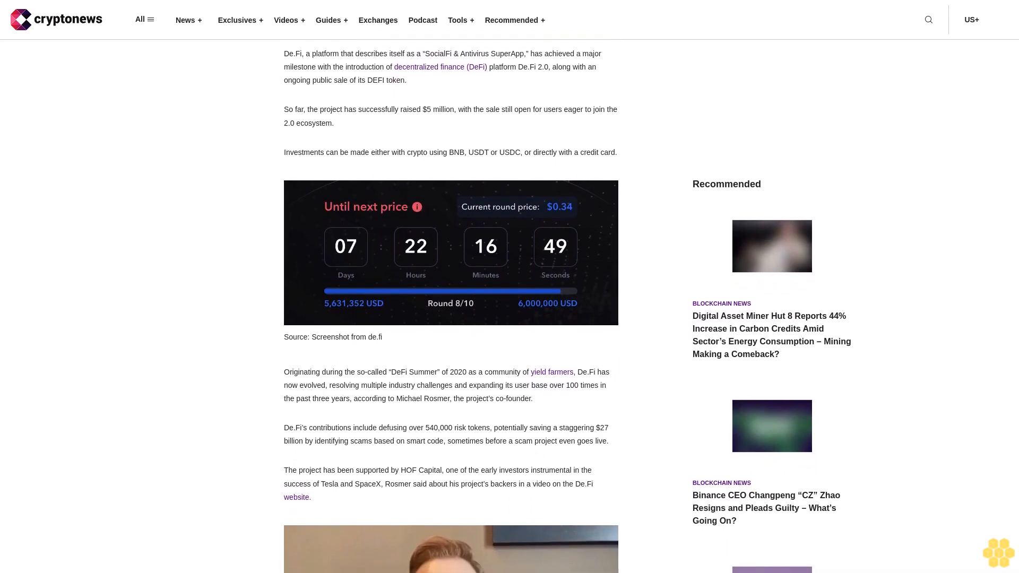
{"action": "scroll", "scroll_direction": "down", "scroll_amount": 3}
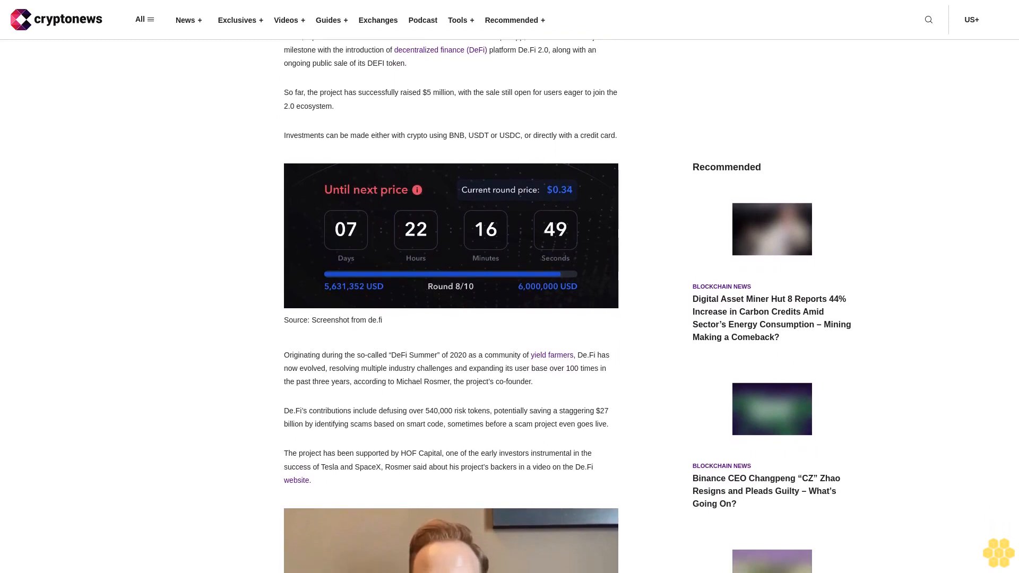
{"action": "scroll", "scroll_direction": "down", "scroll_amount": 3}
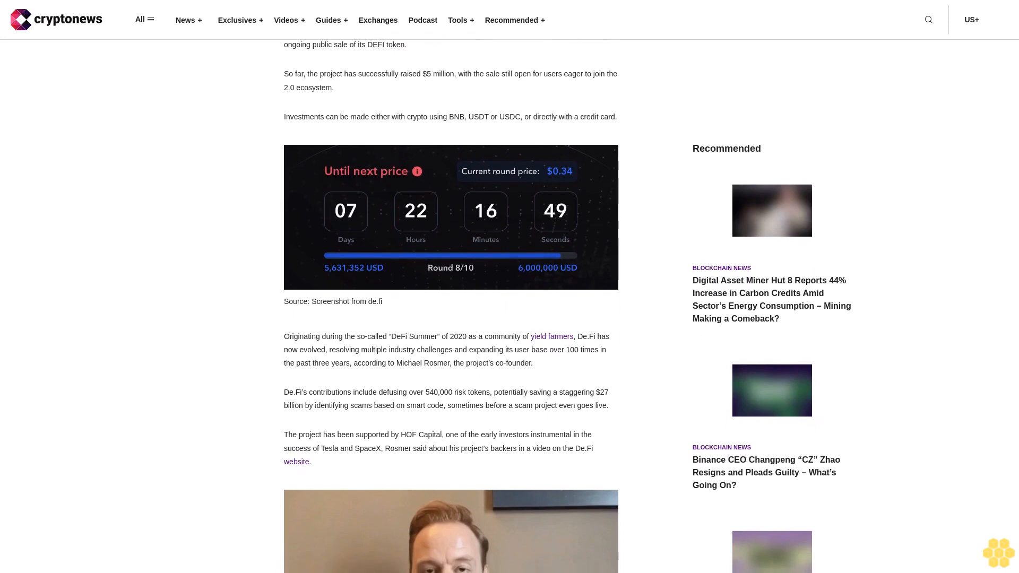
{"action": "scroll", "scroll_direction": "down", "scroll_amount": 3}
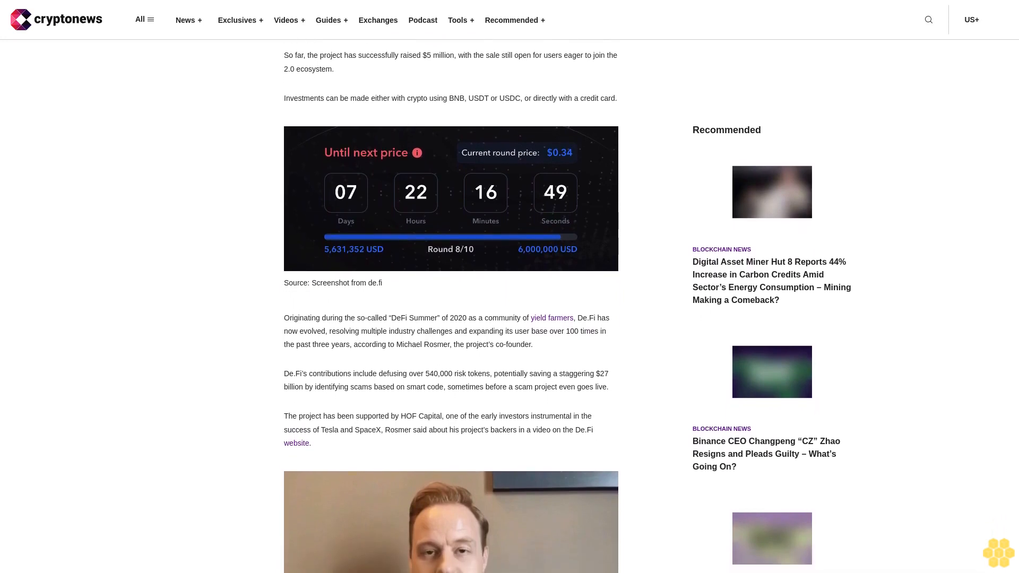
{"action": "scroll", "scroll_direction": "down", "scroll_amount": 3}
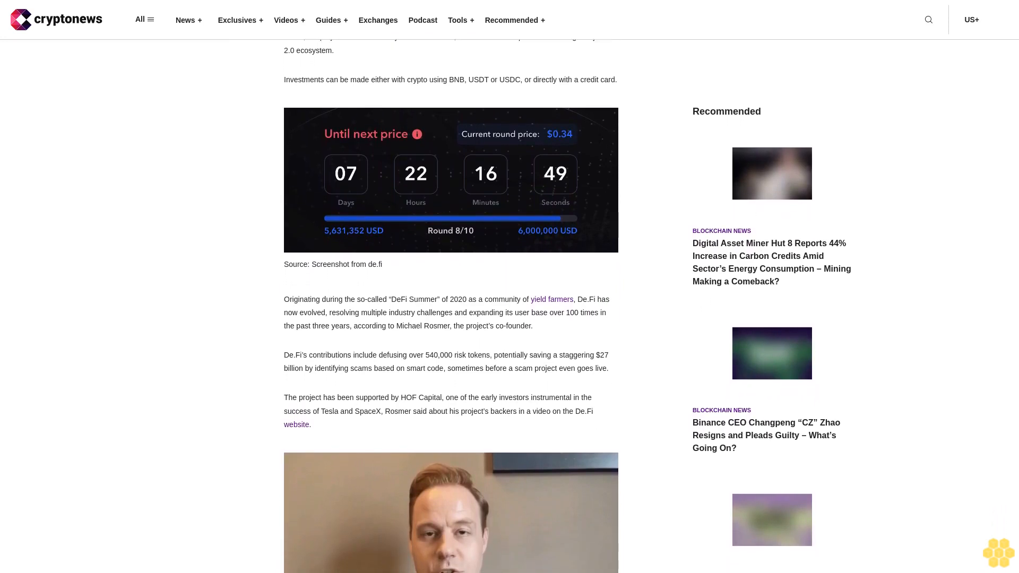
{"action": "scroll", "scroll_direction": "down", "scroll_amount": 3}
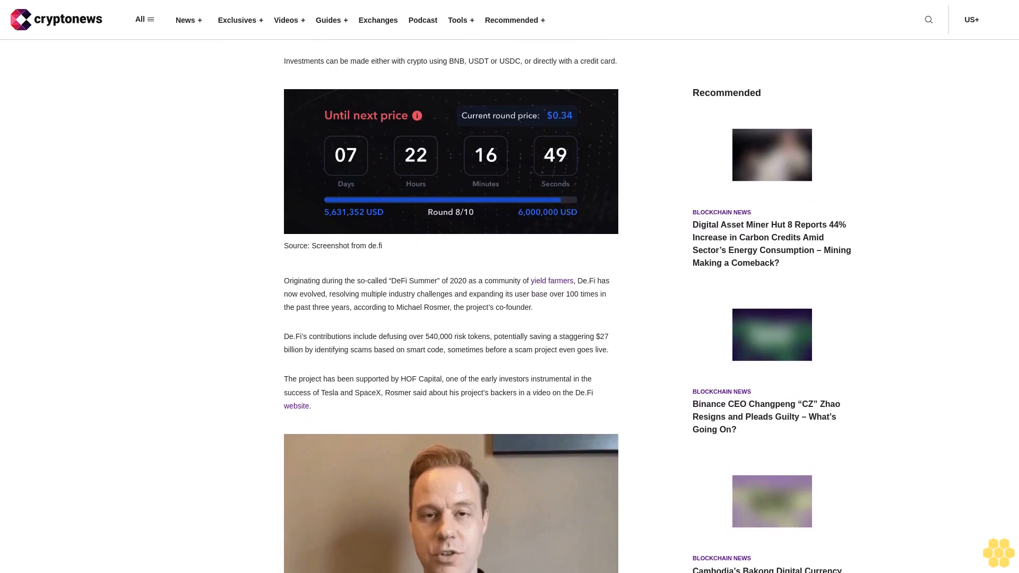
{"action": "scroll", "scroll_direction": "down", "scroll_amount": 3}
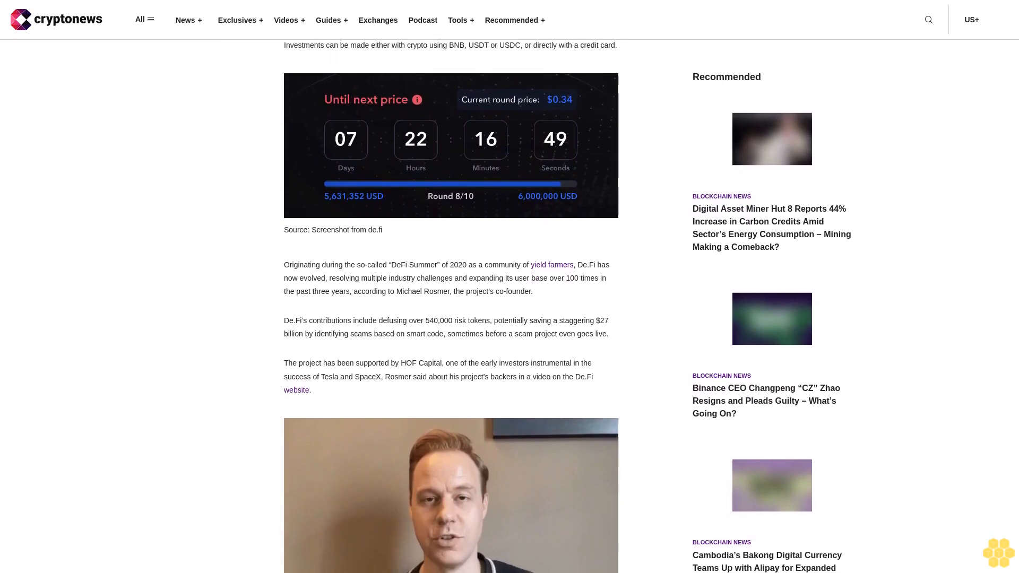
{"action": "scroll", "scroll_direction": "down", "scroll_amount": 3}
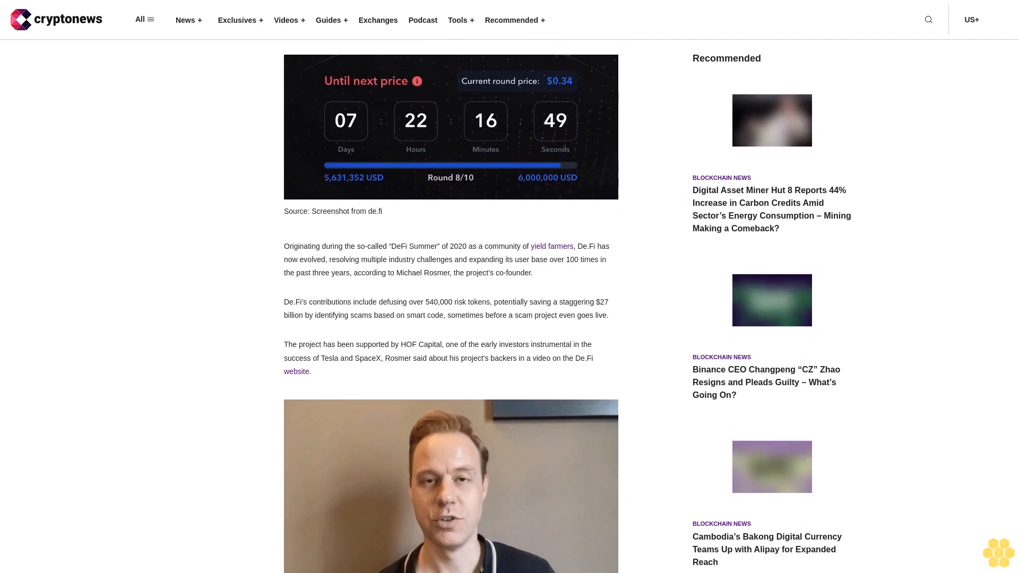
{"action": "scroll", "scroll_direction": "down", "scroll_amount": 3}
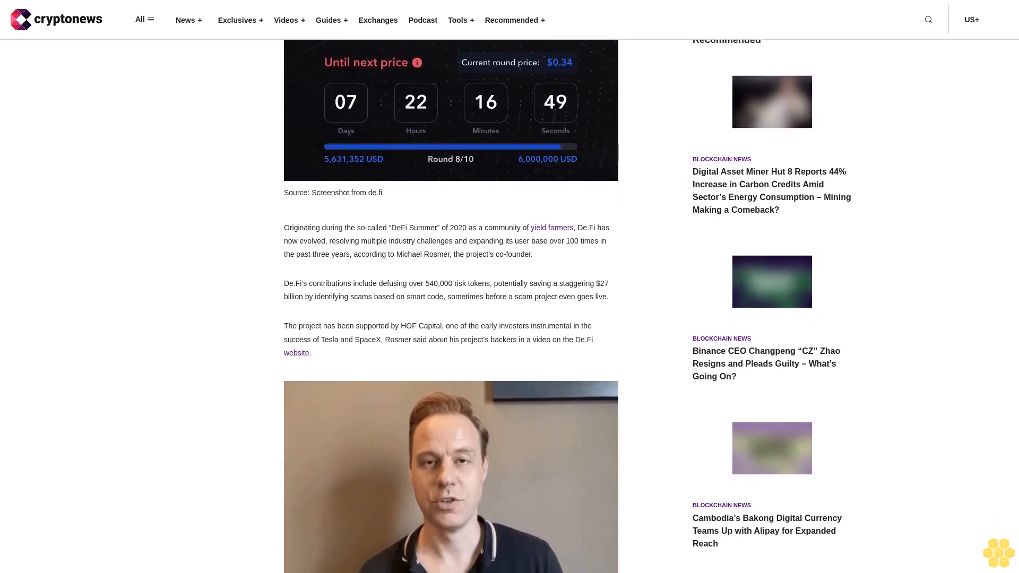
{"action": "scroll", "scroll_direction": "down", "scroll_amount": 3}
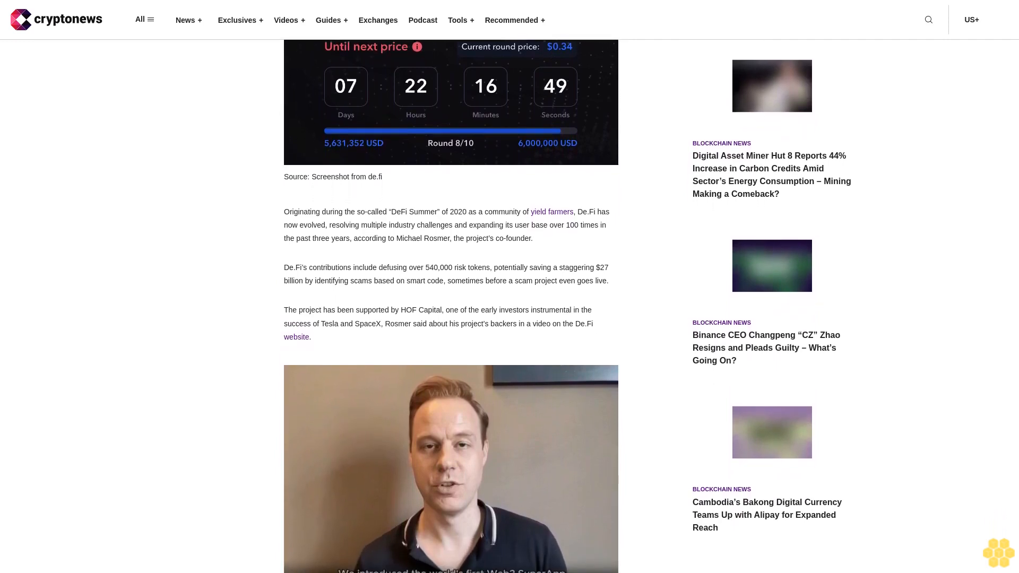
{"action": "scroll", "scroll_direction": "down", "scroll_amount": 3}
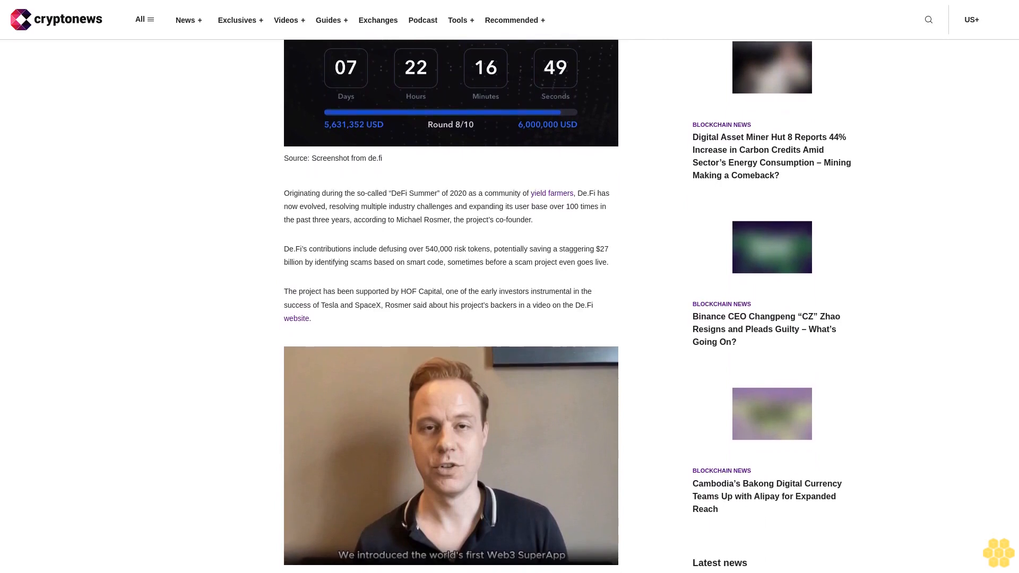
{"action": "scroll", "scroll_direction": "down", "scroll_amount": 3}
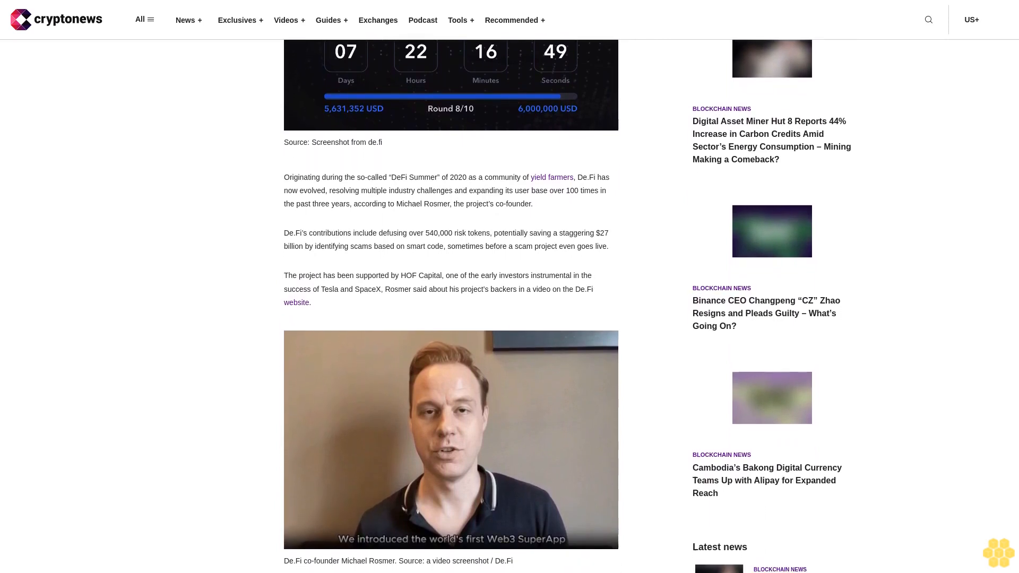
{"action": "scroll", "scroll_direction": "down", "scroll_amount": 3}
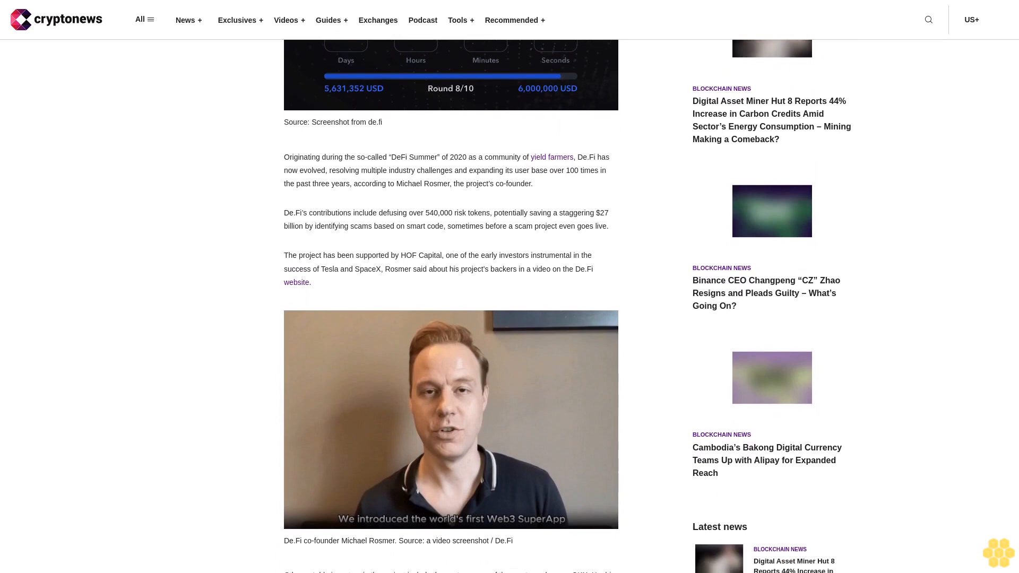
{"action": "scroll", "scroll_direction": "down", "scroll_amount": 3}
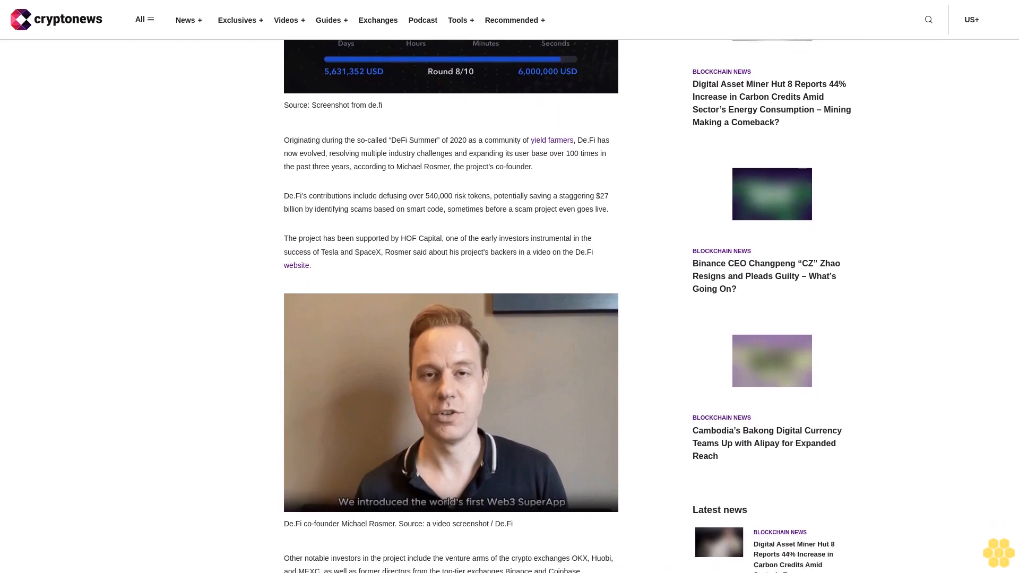
{"action": "scroll", "scroll_direction": "down", "scroll_amount": 3}
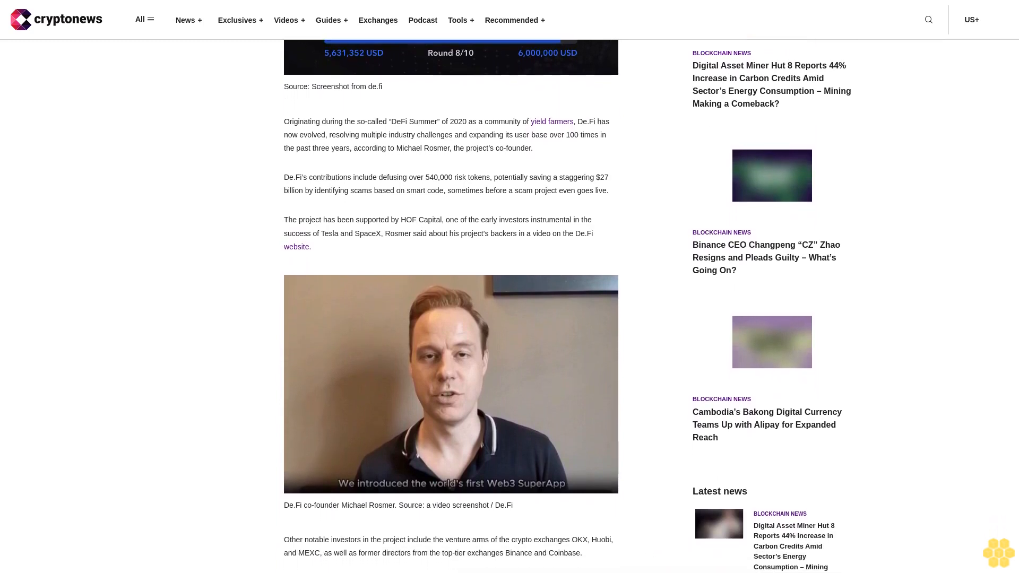
{"action": "scroll", "scroll_direction": "down", "scroll_amount": 3}
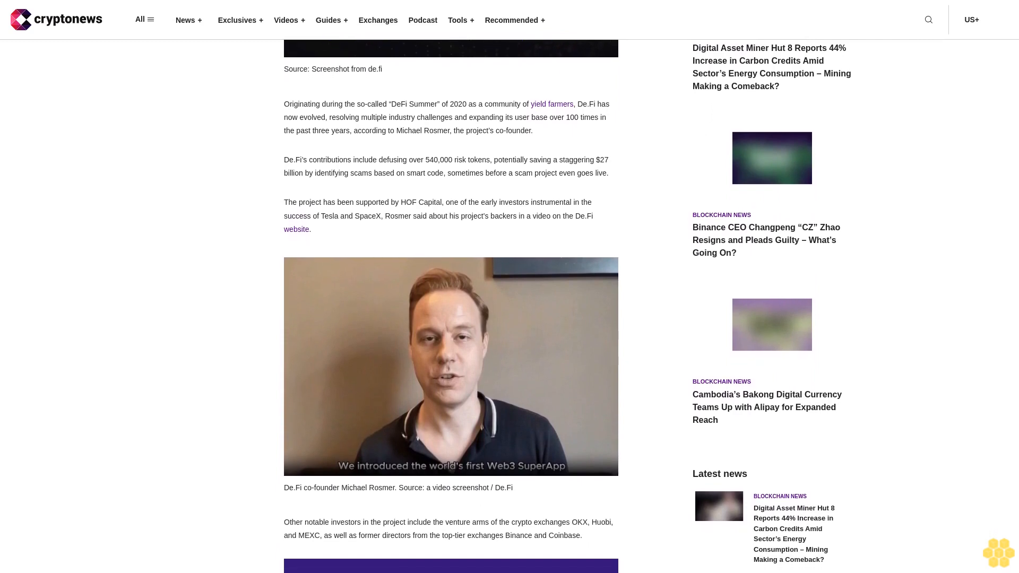
{"action": "scroll", "scroll_direction": "down", "scroll_amount": 3}
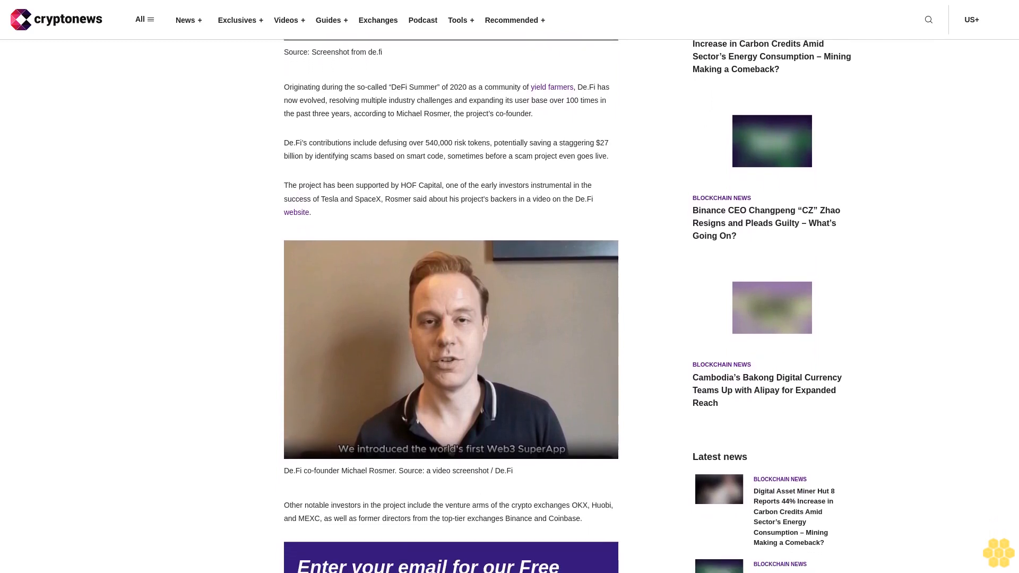
{"action": "scroll", "scroll_direction": "down", "scroll_amount": 3}
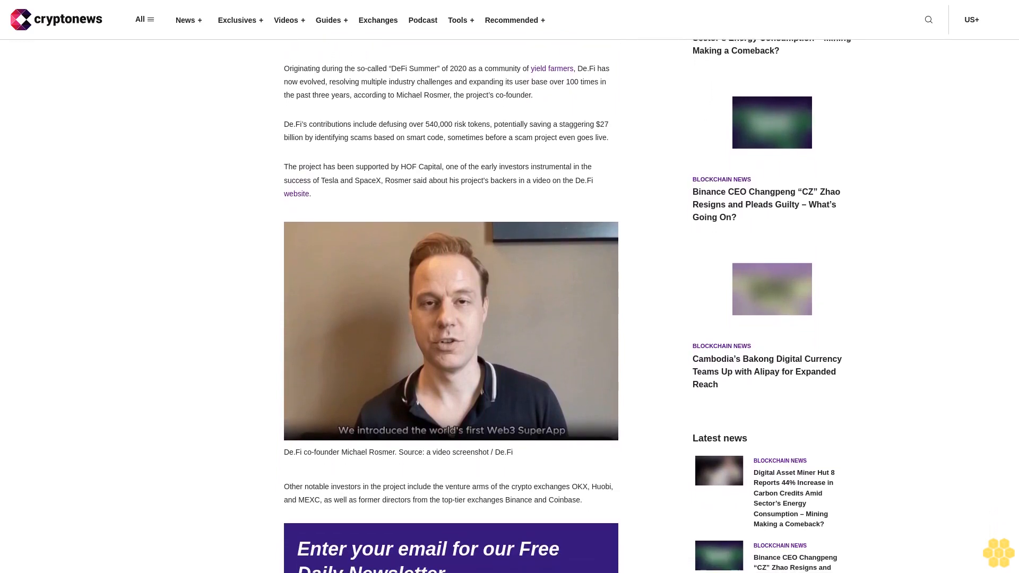
{"action": "scroll", "scroll_direction": "down", "scroll_amount": 3}
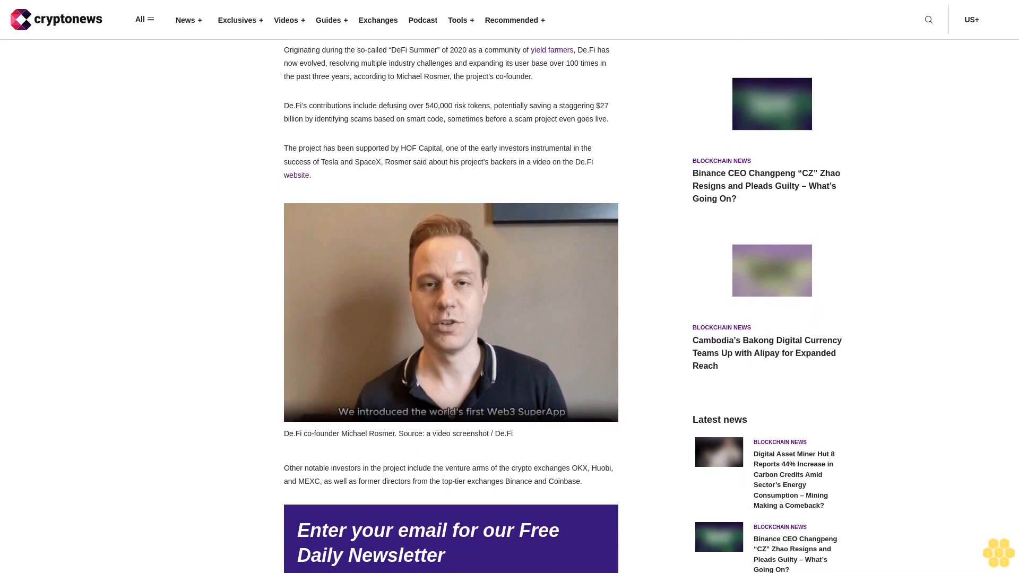